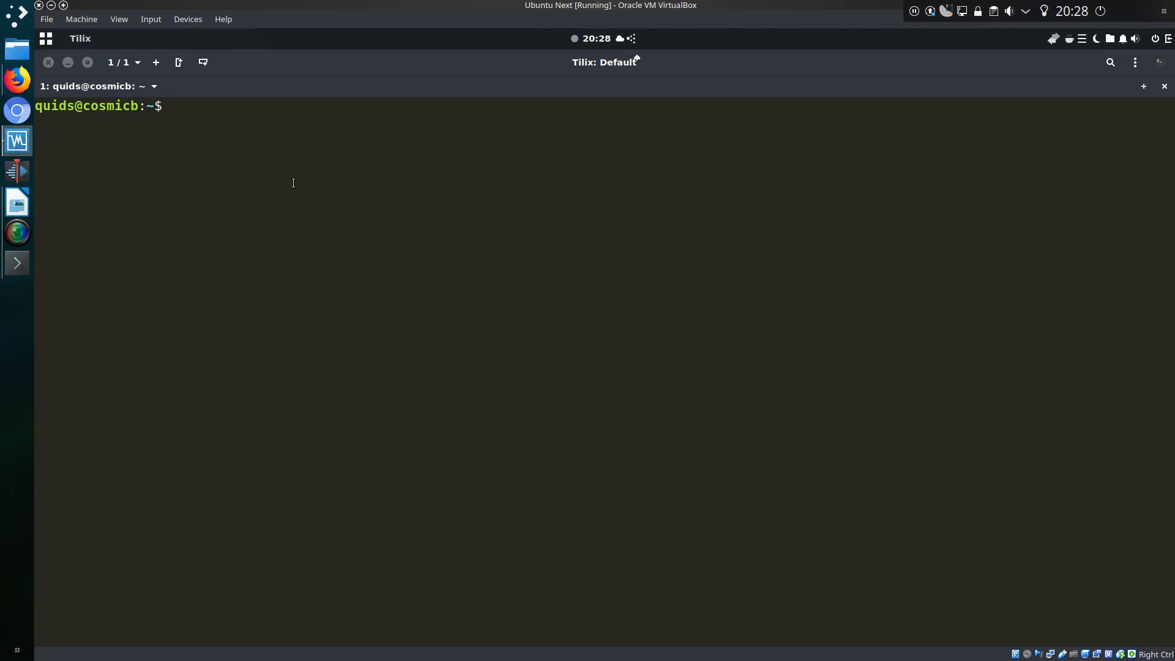
- Run sudo visudo and authenticate to open /etc/sudoers in nano
{"action": "type", "text": "su"}
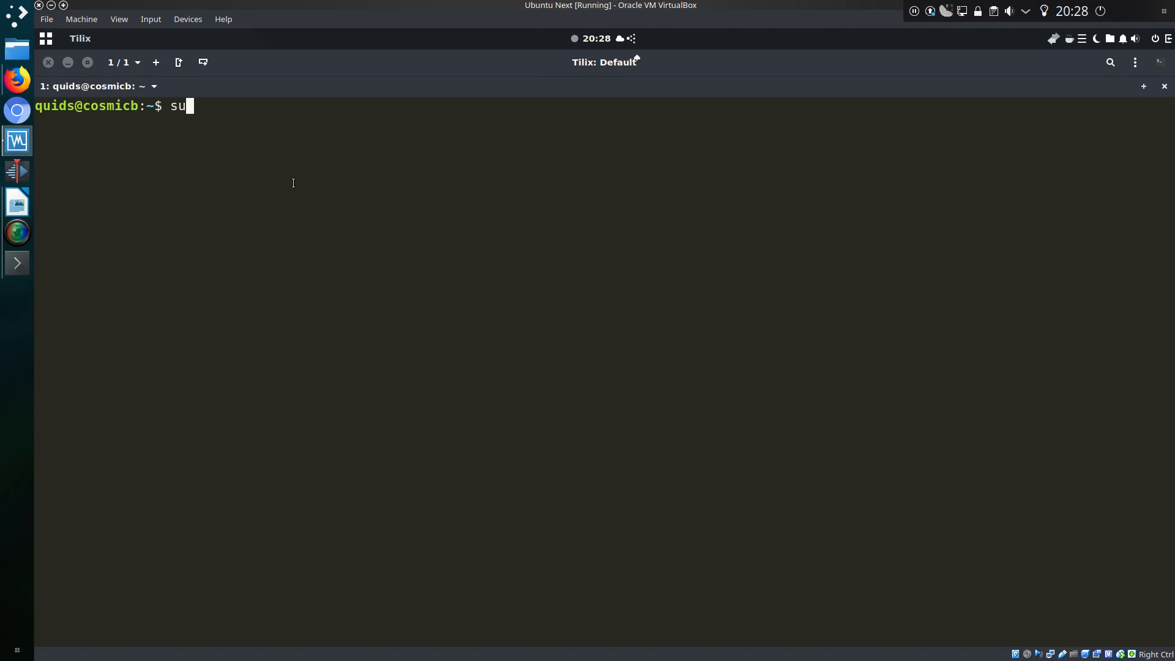
{"action": "type", "text": "do visudo"}
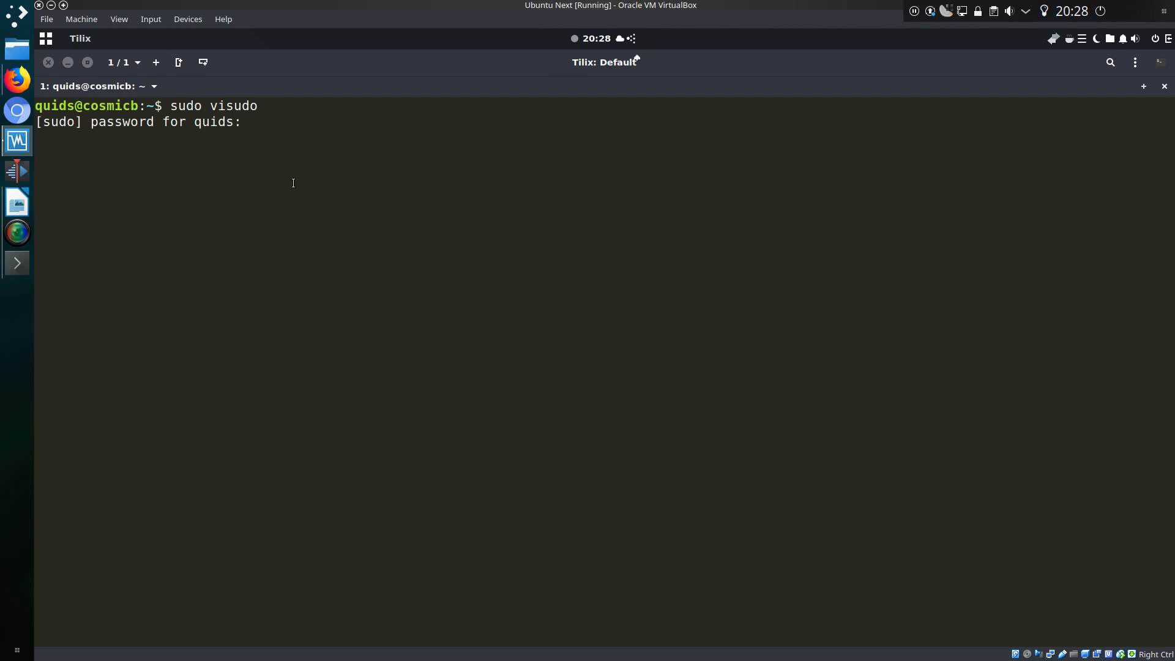
{"action": "key", "text": "Return"}
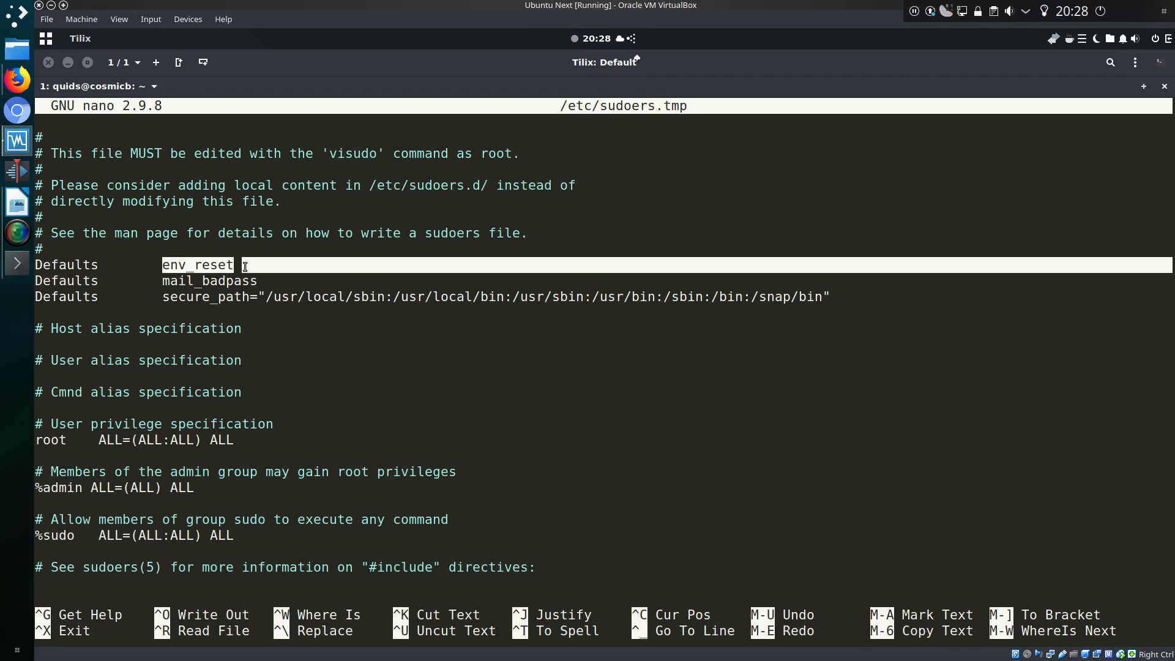
- Append ,pwfeedback after env_reset on the Defaults line and save the file
{"action": "type", "text": ","}
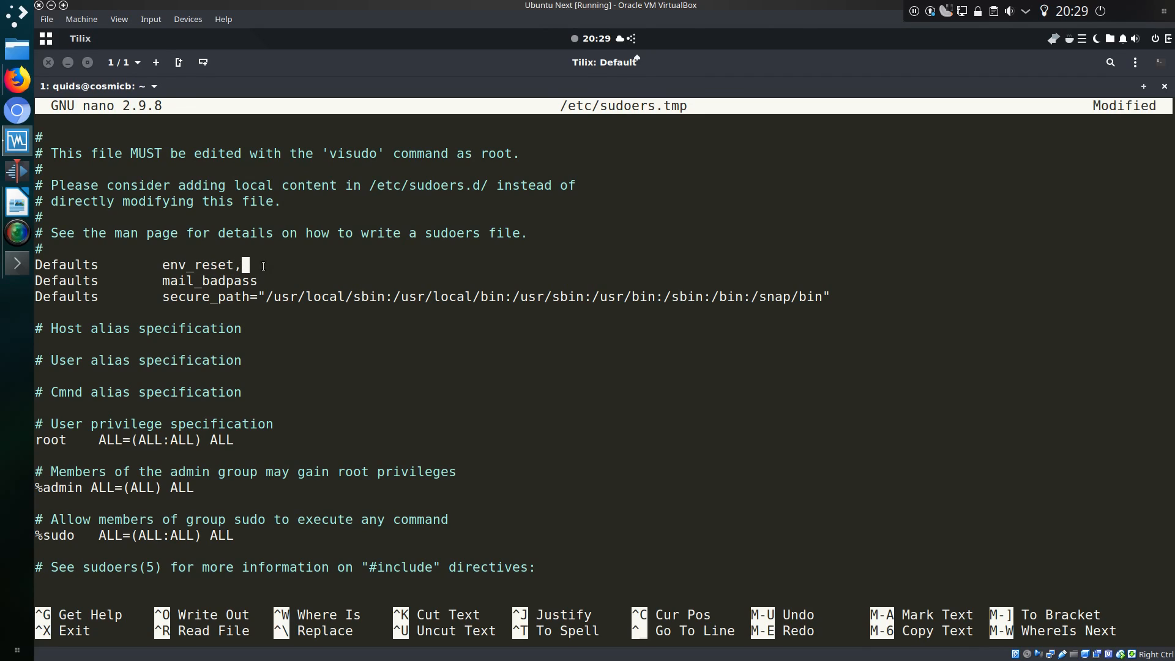
{"action": "type", "text": "pw"}
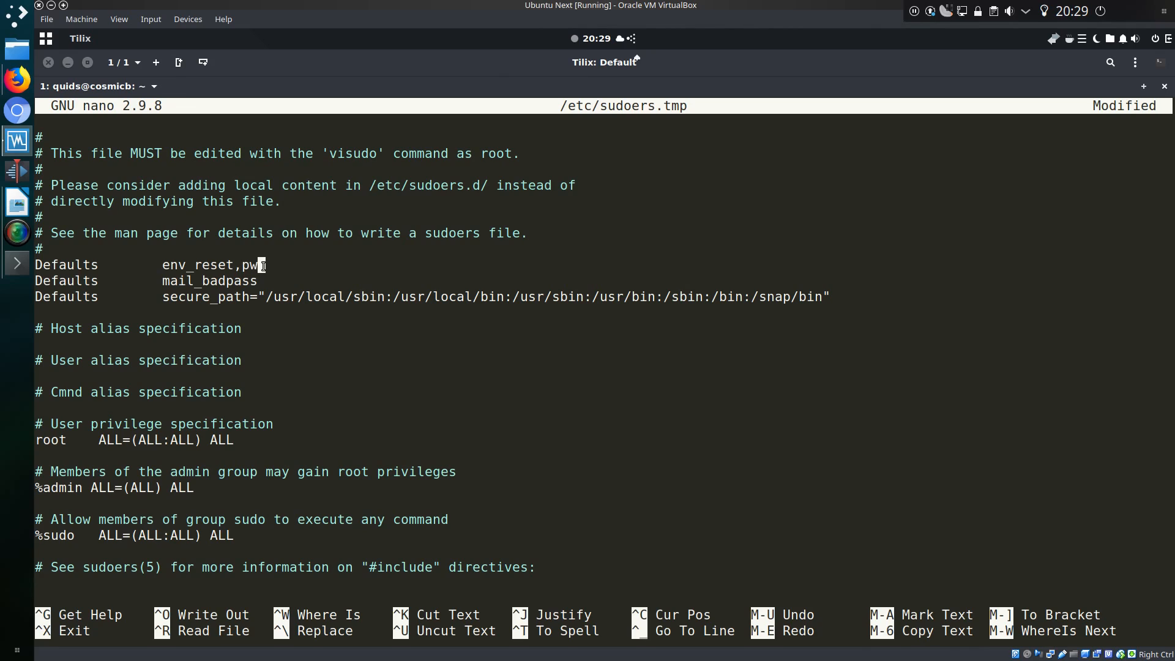
{"action": "type", "text": "feed"}
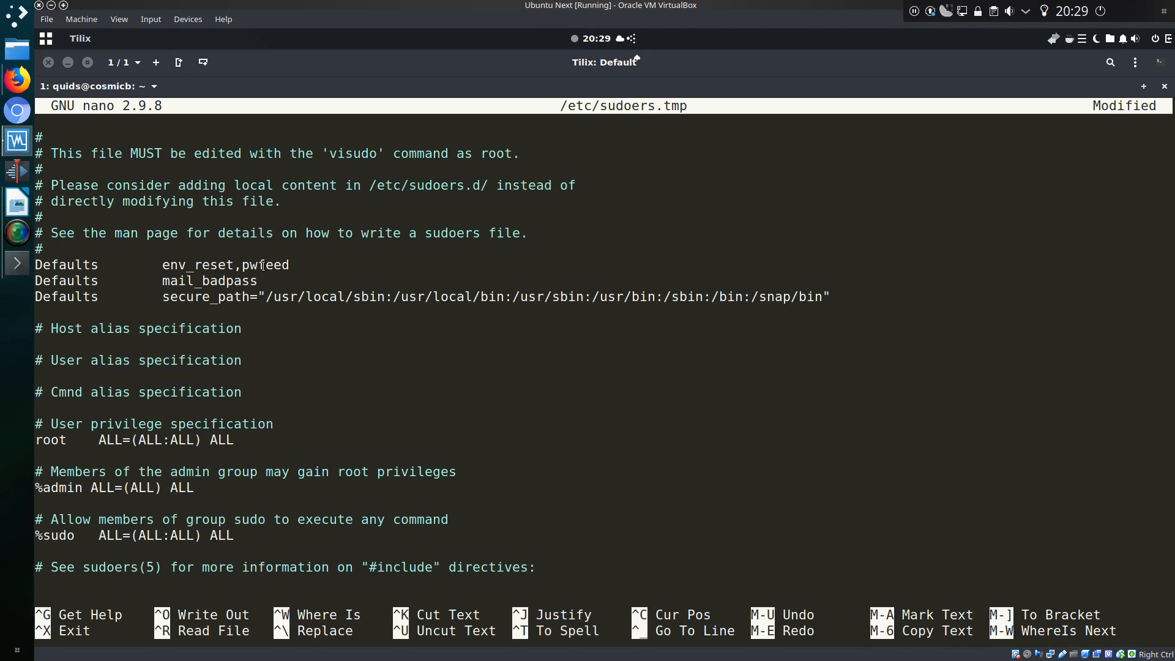
{"action": "type", "text": "back"}
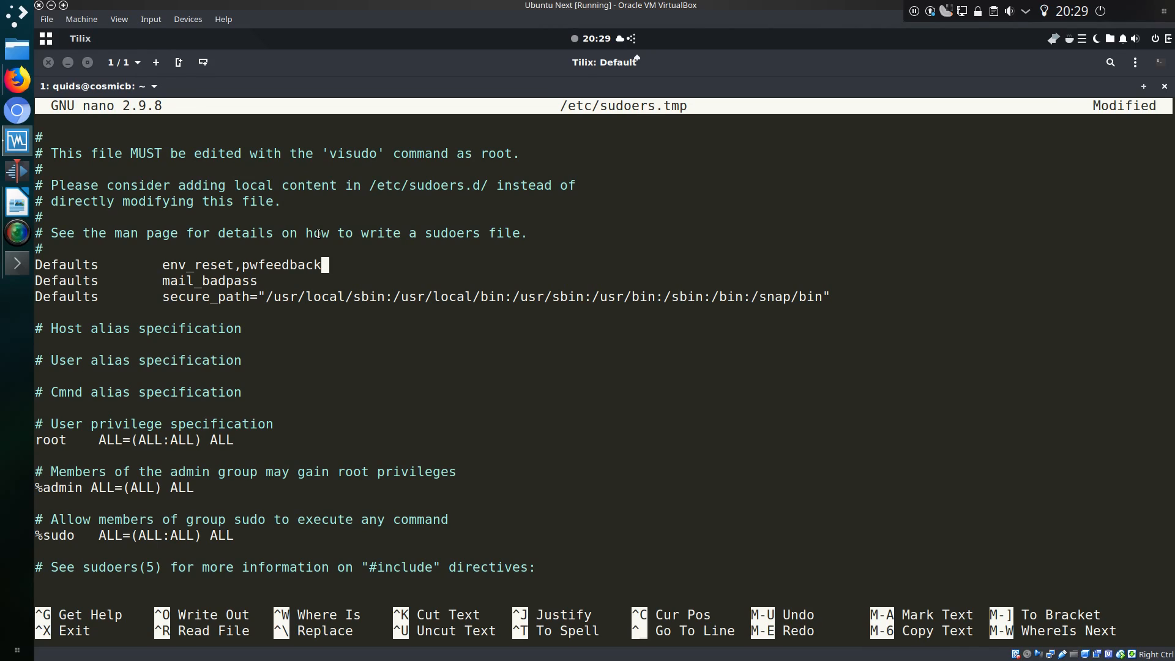
{"action": "key", "text": "ctrl+x"}
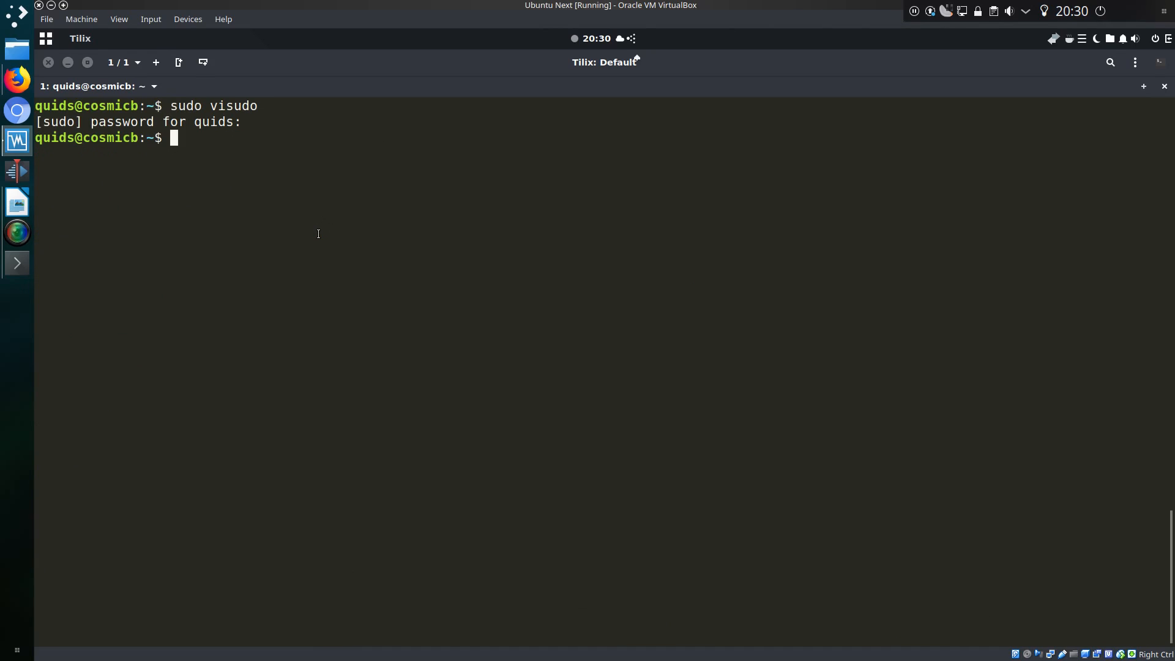
- Clear cached credentials with sudo -k, then run sudo echo to get a password prompt
{"action": "type", "text": "sudo -k"}
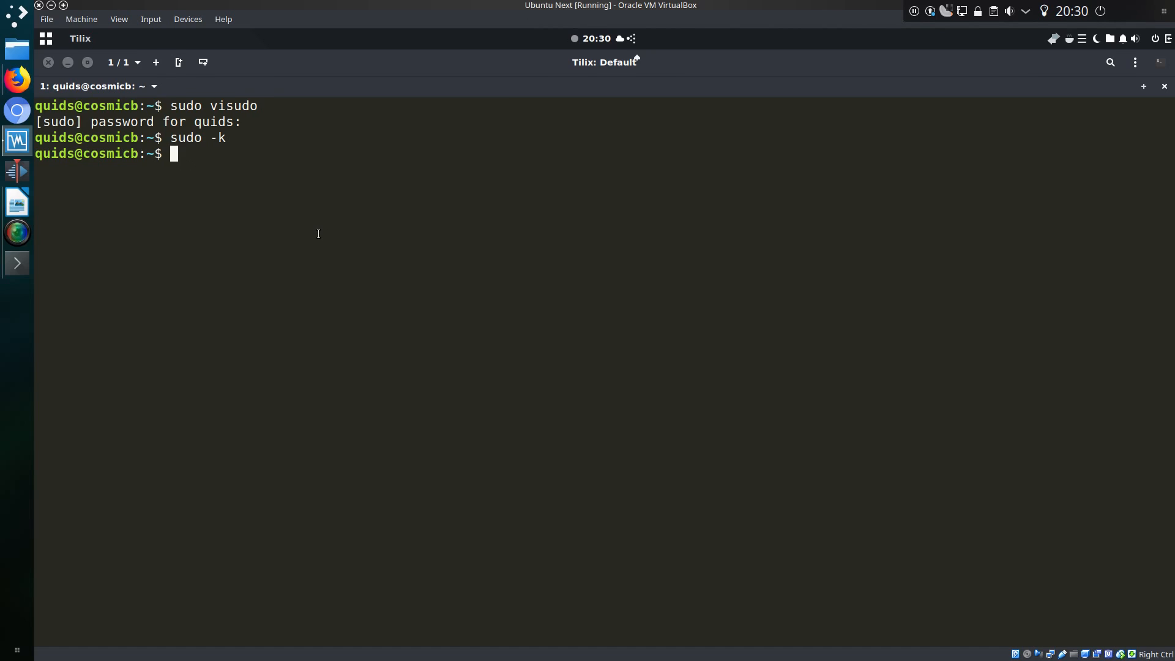
{"action": "type", "text": "sudo ec"}
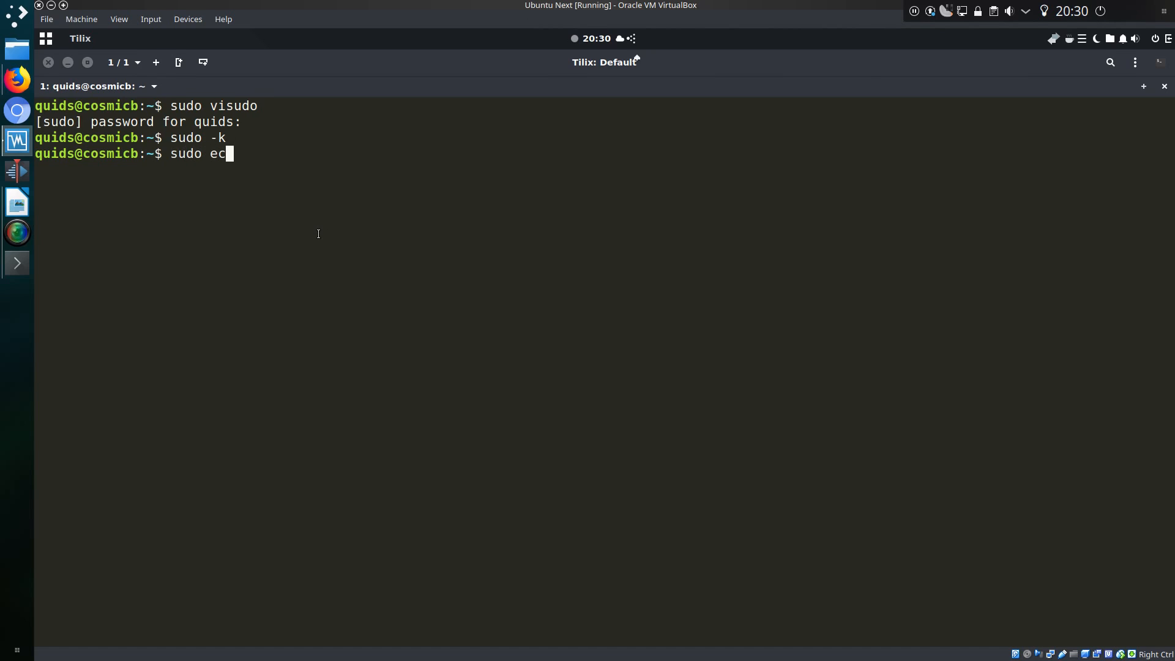
{"action": "type", "text": "ho"}
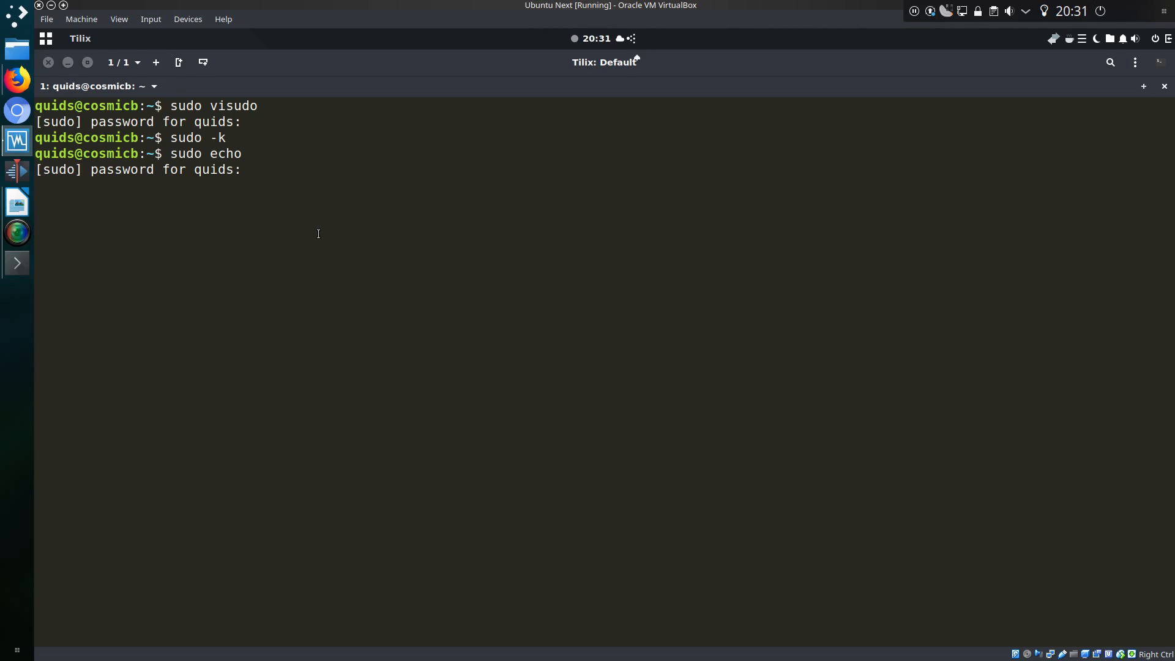
- Enter characters at the password prompt, erase them, and retype to see asterisk feedback
{"action": "type", "text": "*******"}
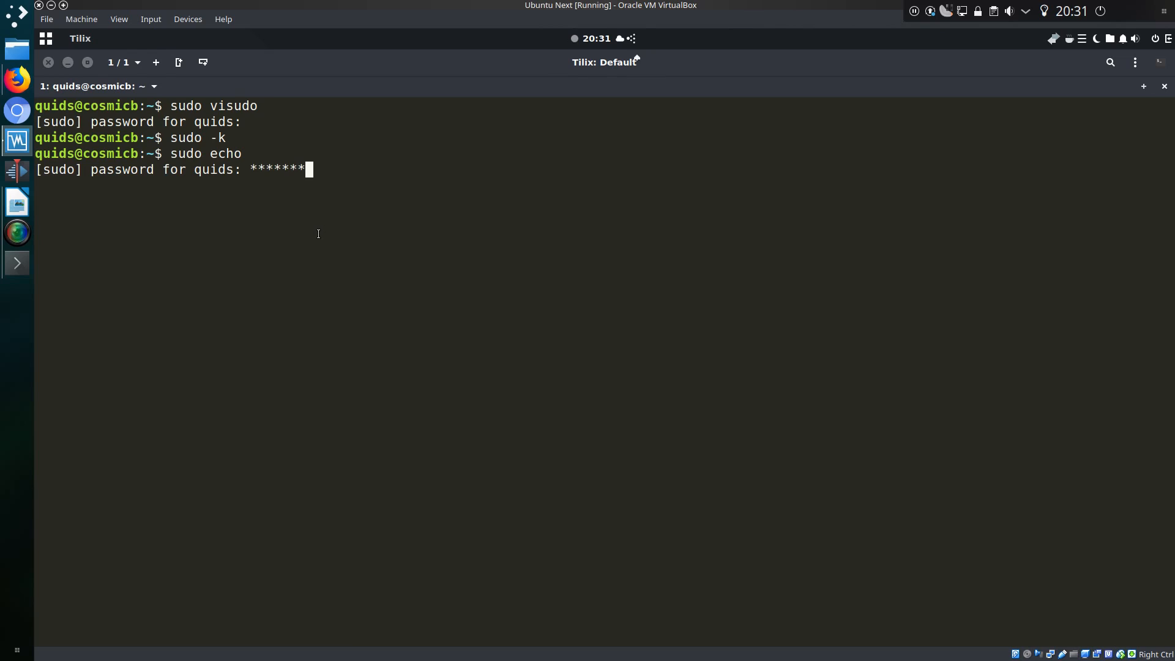
{"action": "key", "text": "BackSpace"}
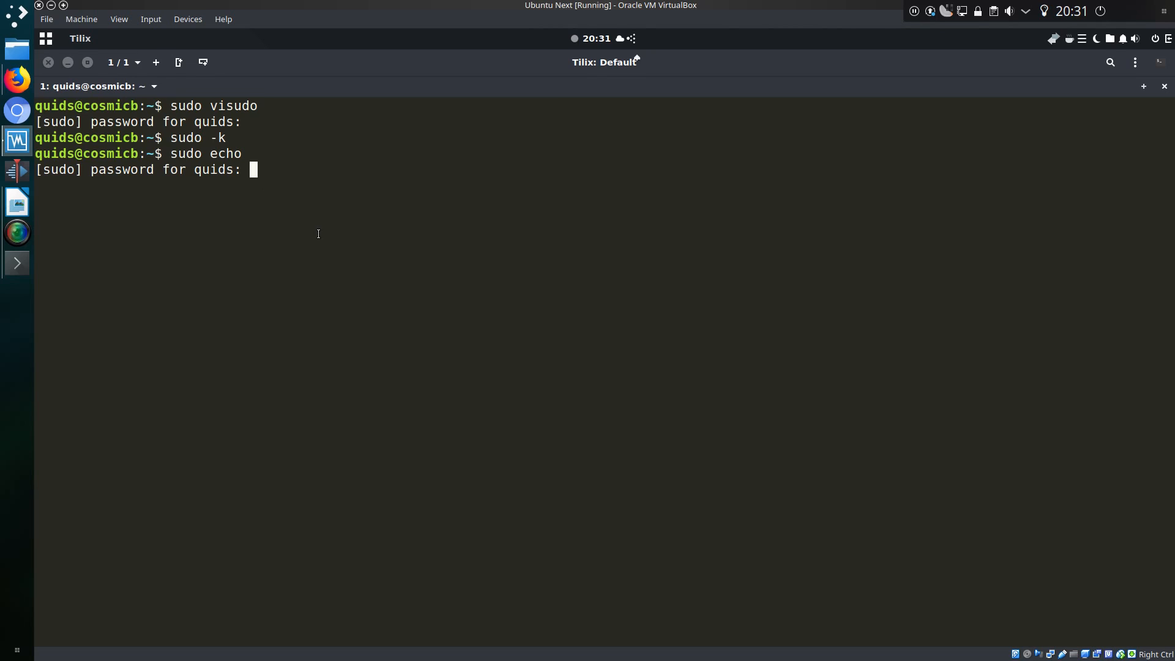
{"action": "type", "text": "****"}
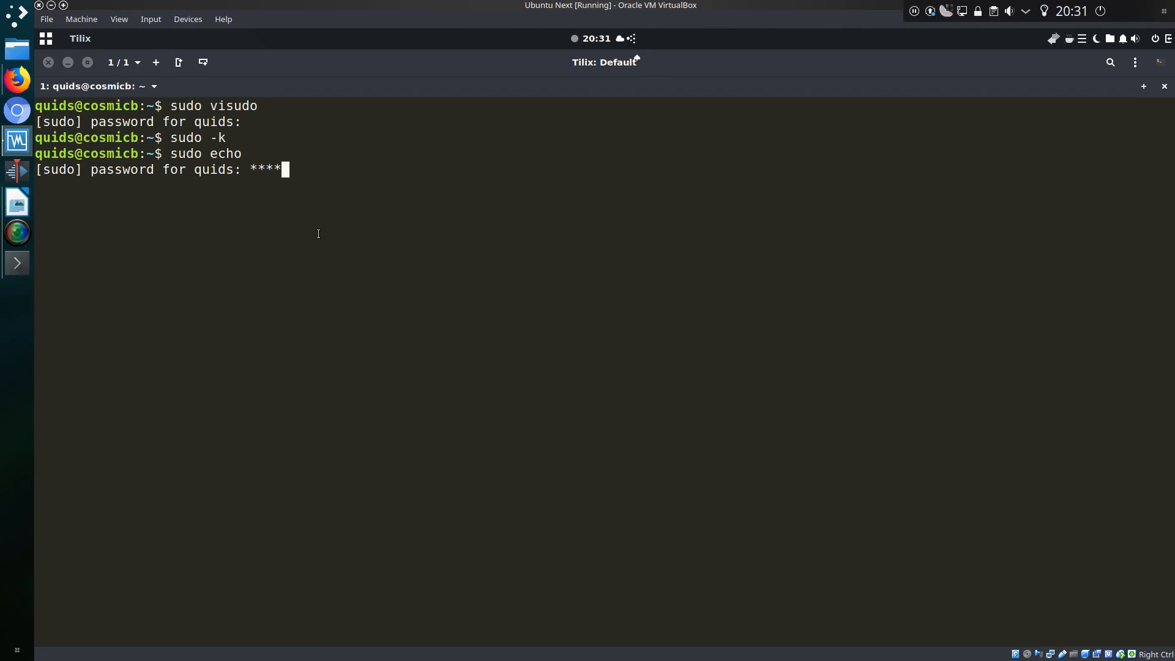